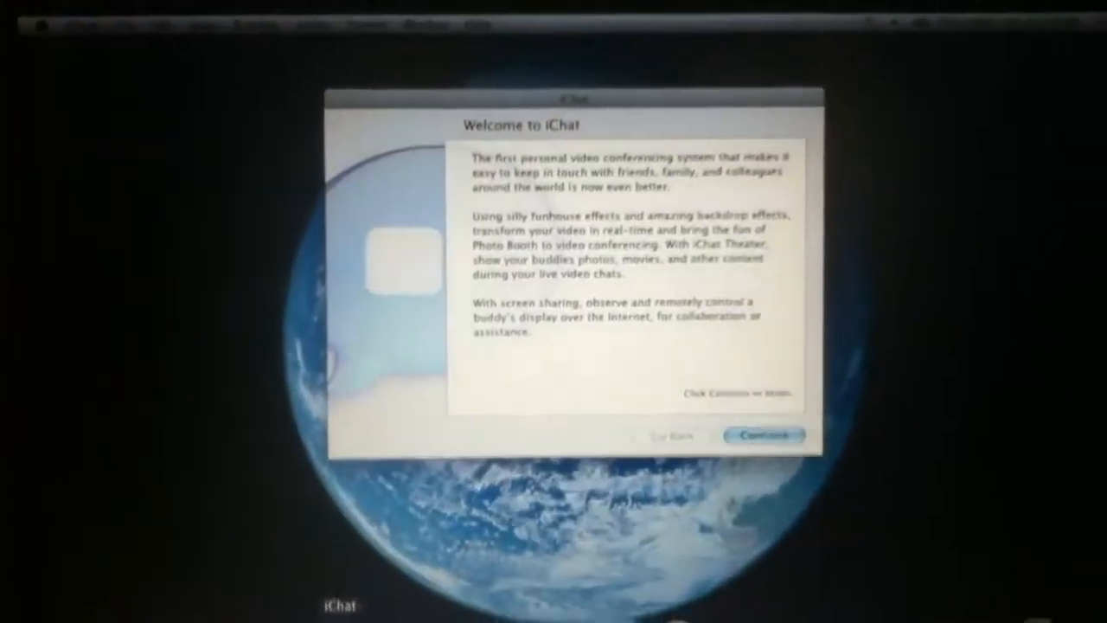
- Quit iChat from its Dock icon menu, leaving only the empty desktop
right_click(450, 405)
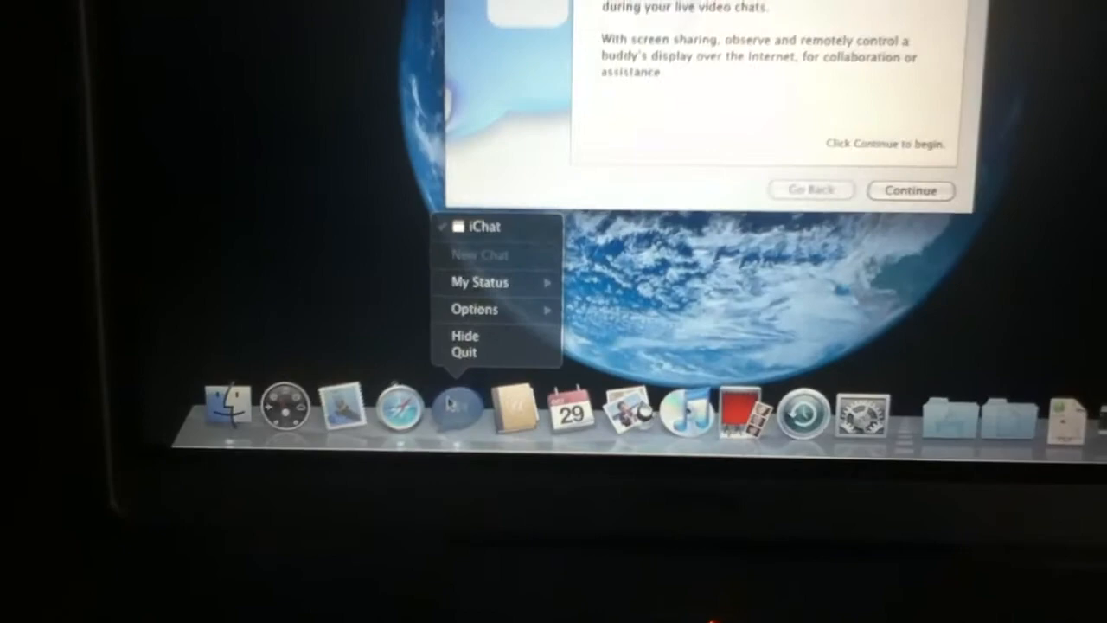
click(463, 353)
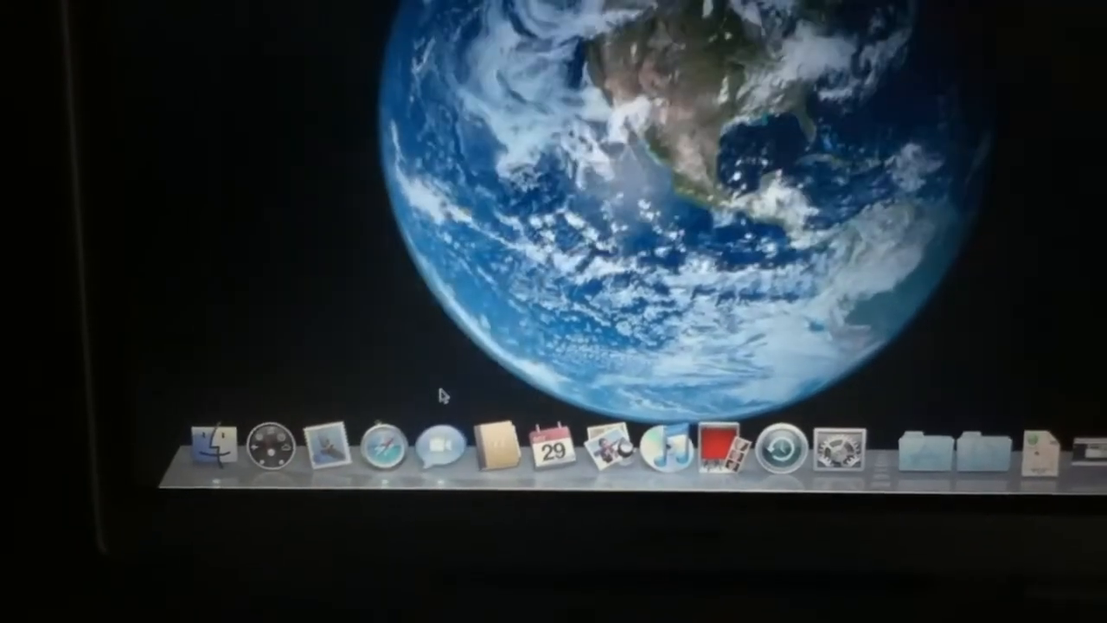